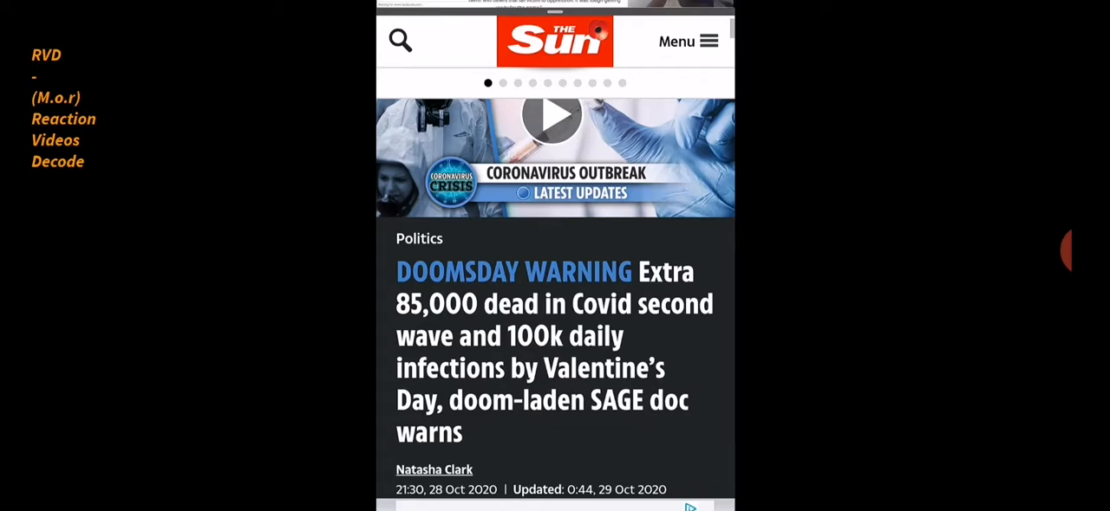
- Scroll the Doomsday Warning Covid article down to its embedded video and play it
{"action": "scroll", "scroll_direction": "down", "scroll_amount": 3}
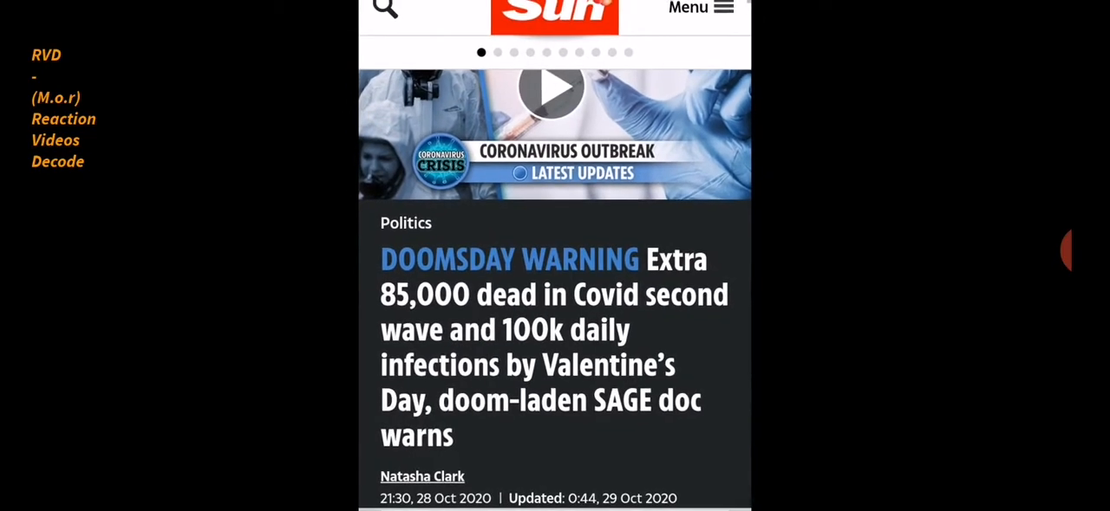
{"action": "scroll", "scroll_direction": "down", "scroll_amount": 3}
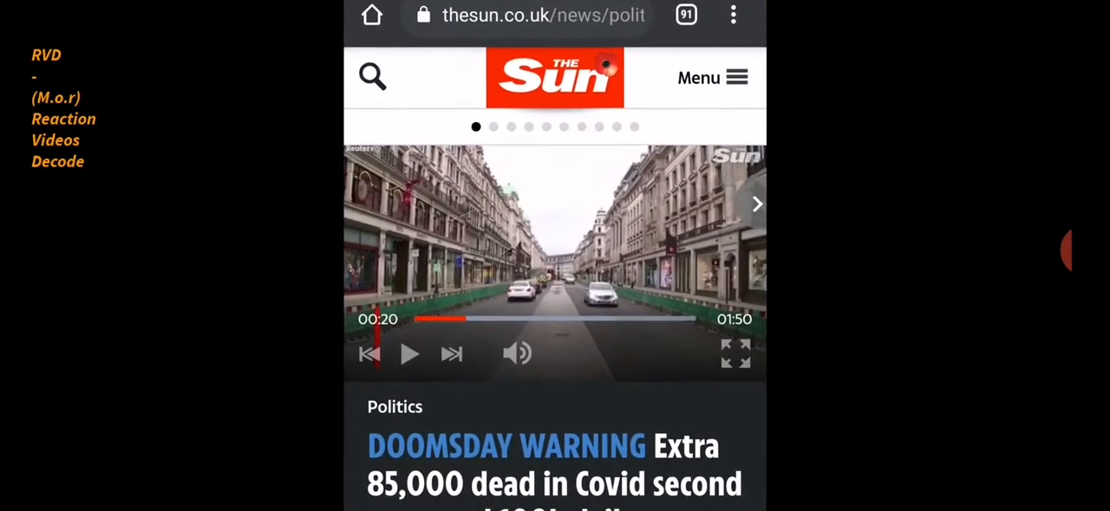
- Total Doomsday, Doomsday warning and Valentines day, then span Oct 28 2020 to Feb 14 2021 (15 weeks 5 days)
{"action": "scroll", "scroll_direction": "down", "scroll_amount": 3}
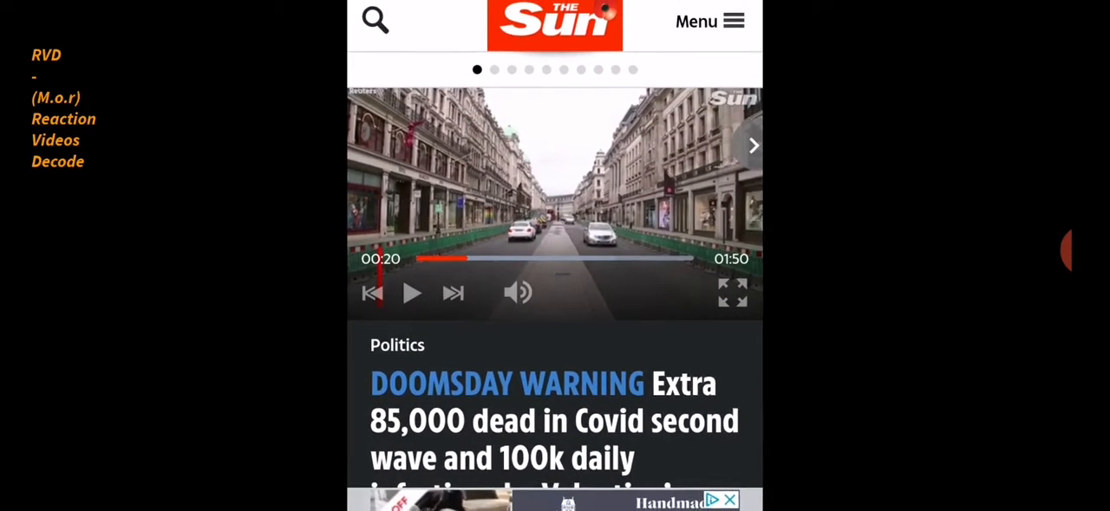
{"action": "scroll", "scroll_direction": "down", "scroll_amount": 3}
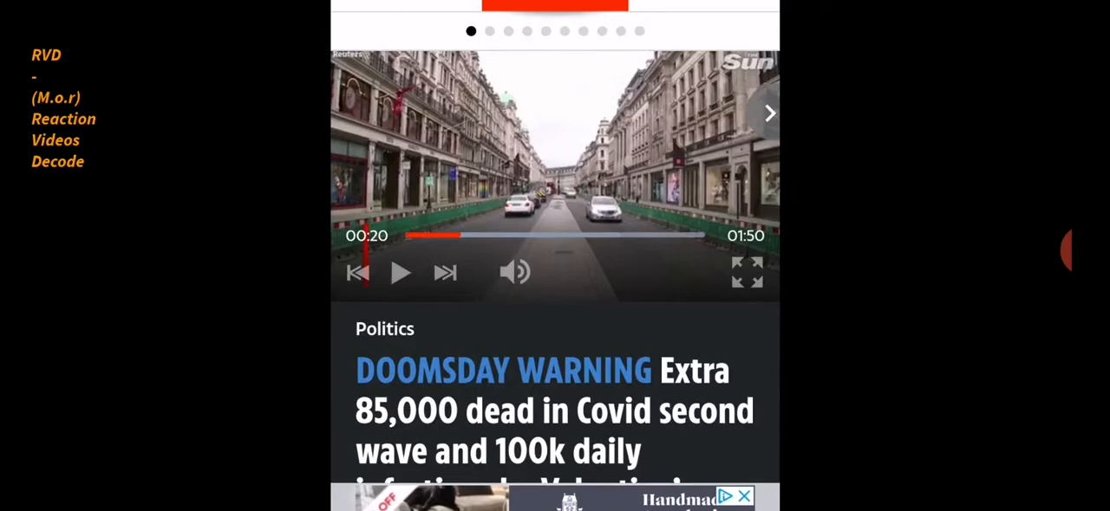
{"action": "scroll", "scroll_direction": "down", "scroll_amount": 3}
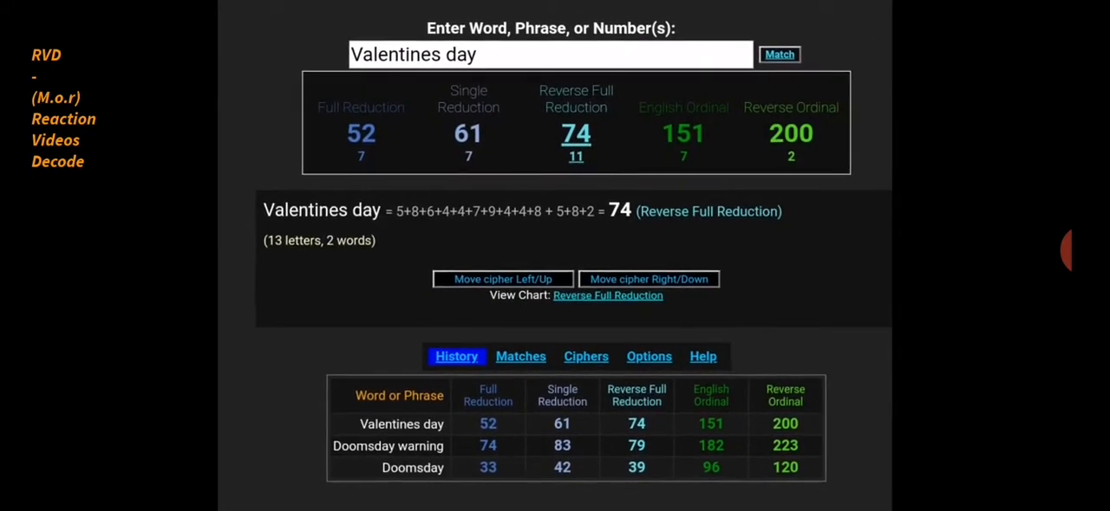
{"action": "scroll", "scroll_direction": "down", "scroll_amount": 3}
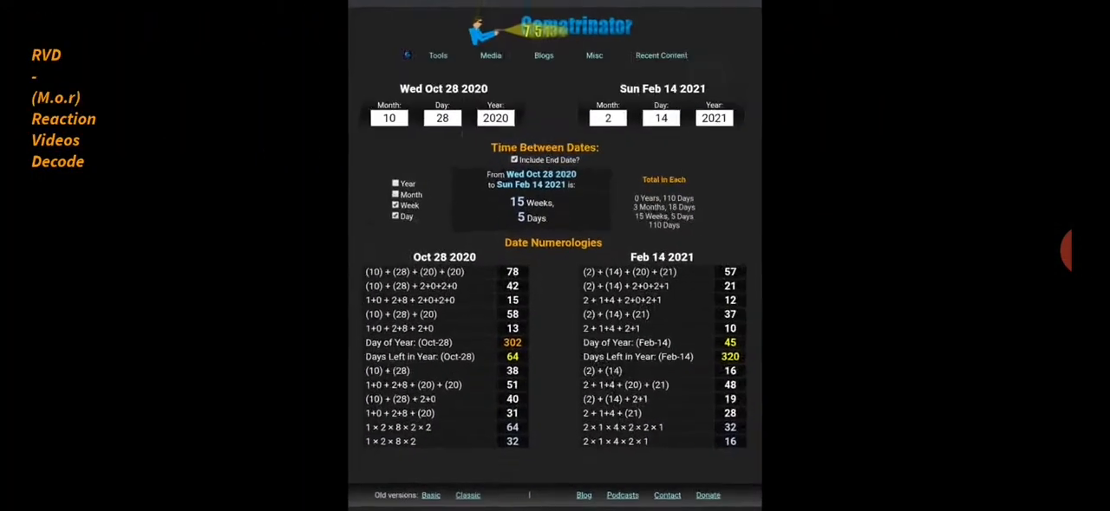
- Get Pandemic's cipher totals 38, 38, 43, 65 and 151 in the word calculator
{"action": "scroll", "scroll_direction": "down", "scroll_amount": 3}
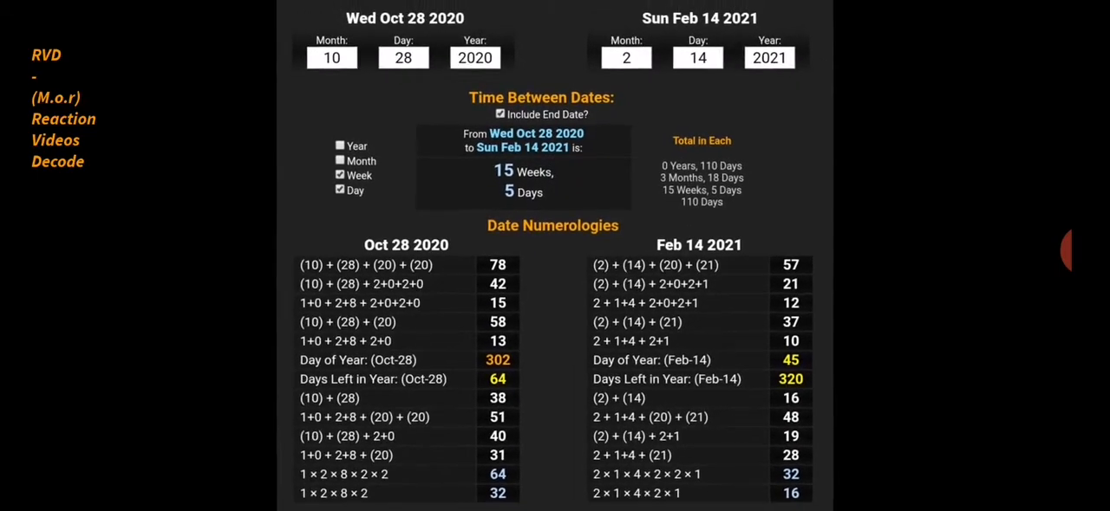
{"action": "scroll", "scroll_direction": "down", "scroll_amount": 3}
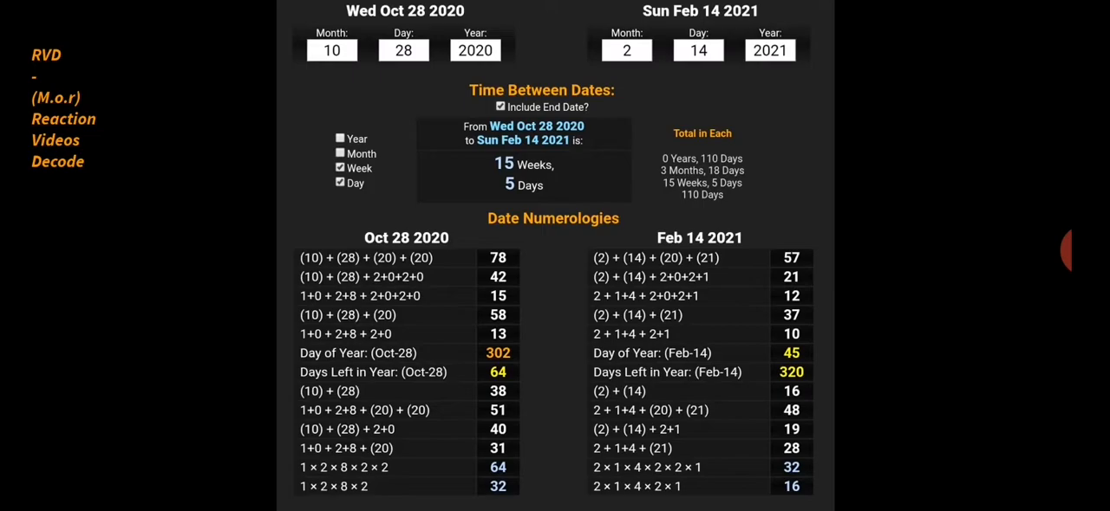
{"action": "scroll", "scroll_direction": "down", "scroll_amount": 3}
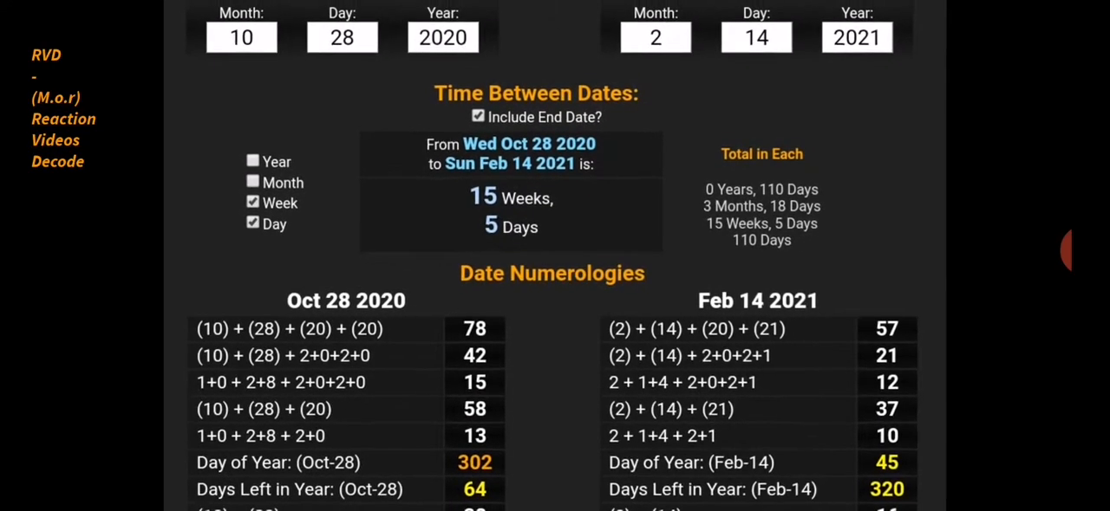
{"action": "scroll", "scroll_direction": "down", "scroll_amount": 3}
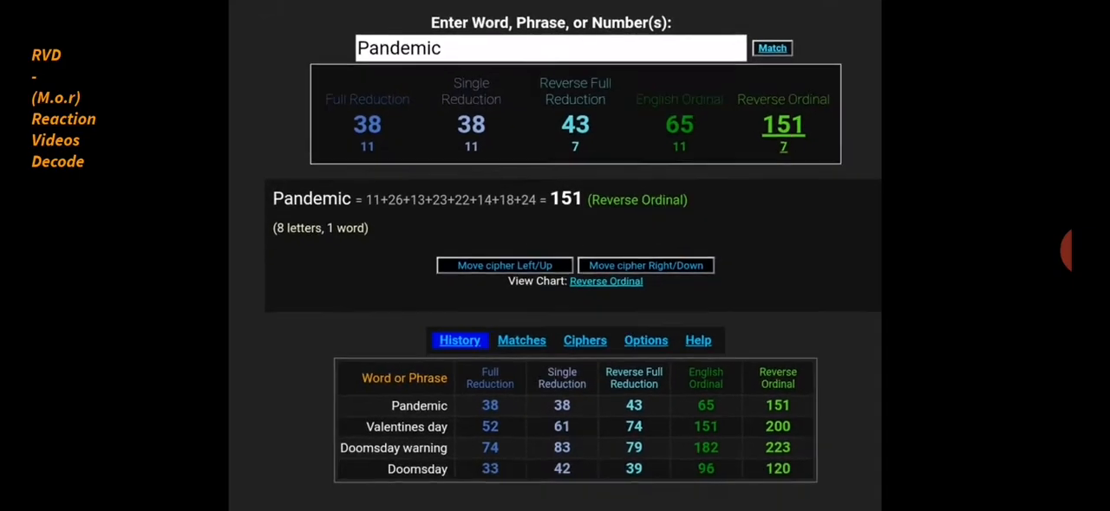
- Exclude the end date so Oct 28 2020 to Feb 14 2021 reads 15 weeks 4 days, then enter Coronavirus
{"action": "scroll", "scroll_direction": "down", "scroll_amount": 3}
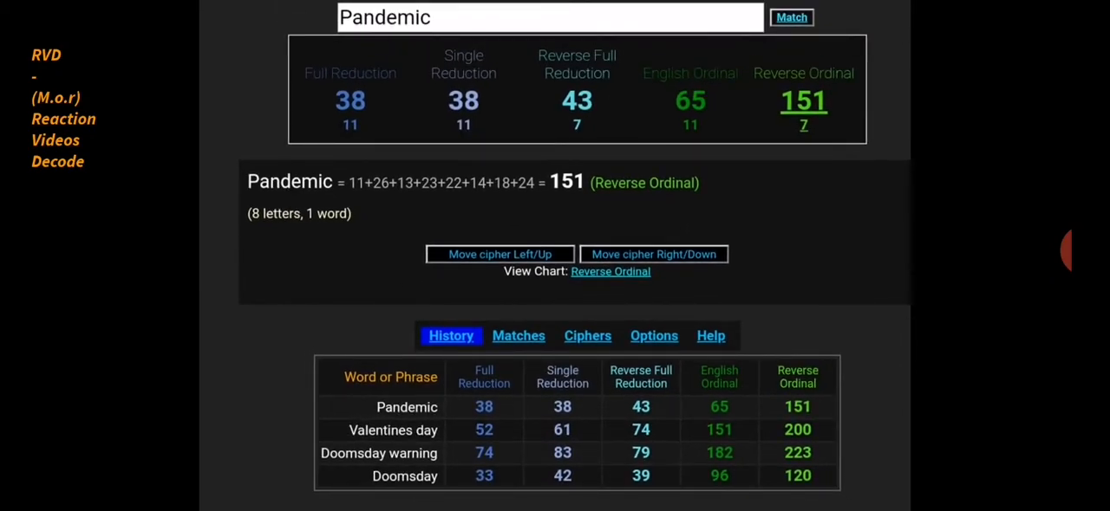
{"action": "type", "text": "Coronavirus"}
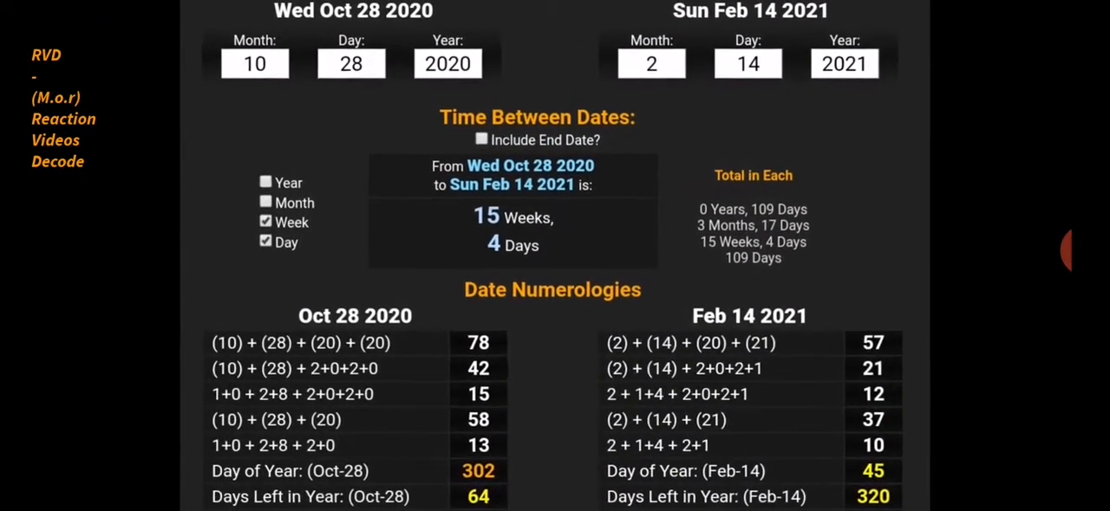
{"action": "scroll", "scroll_direction": "down", "scroll_amount": 3}
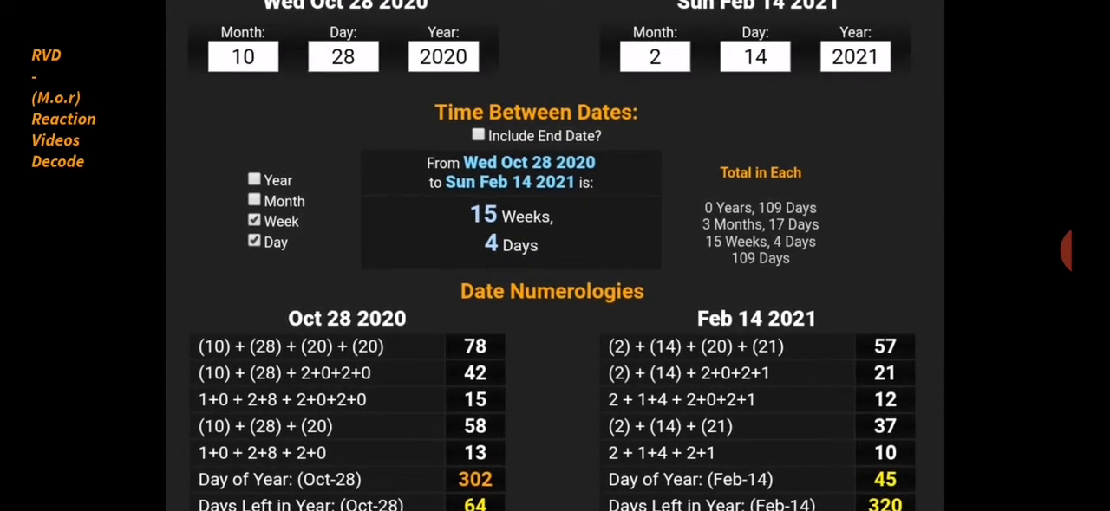
{"action": "scroll", "scroll_direction": "down", "scroll_amount": 3}
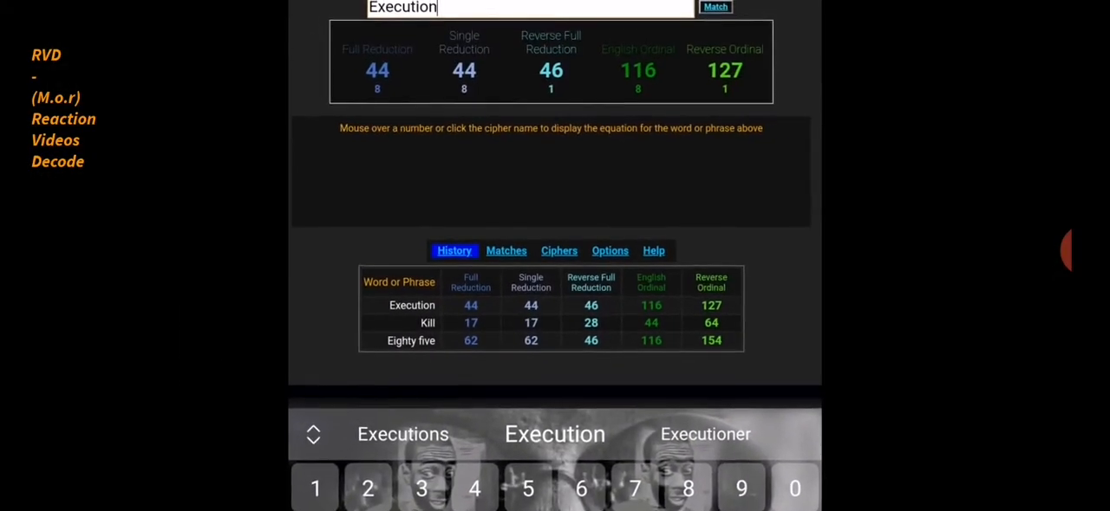
- Total Covid second wave as 65, 74, 79, 164 and 241
{"action": "scroll", "scroll_direction": "down", "scroll_amount": 3}
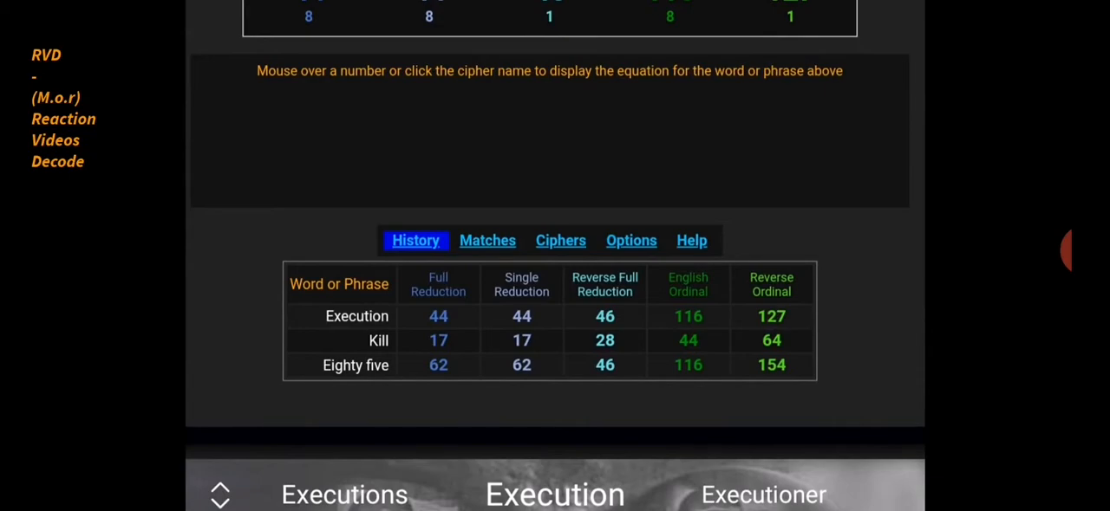
{"action": "scroll", "scroll_direction": "down", "scroll_amount": 3}
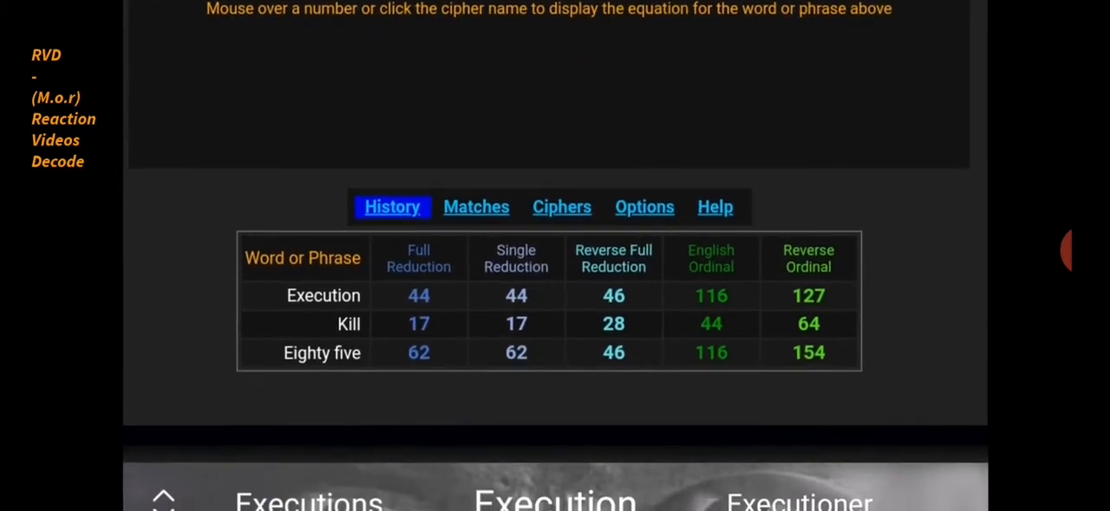
{"action": "scroll", "scroll_direction": "down", "scroll_amount": 3}
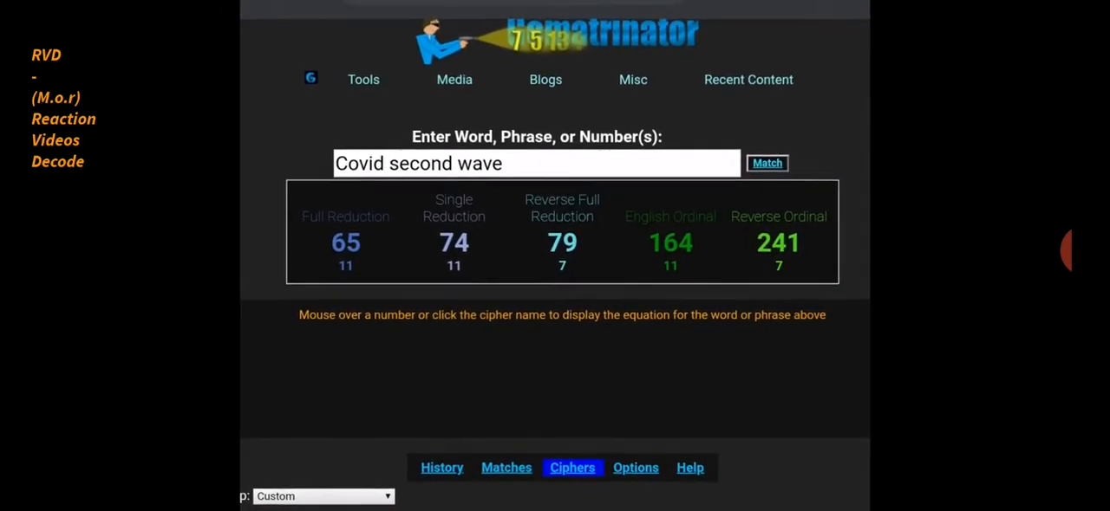
{"action": "scroll", "scroll_direction": "down", "scroll_amount": 3}
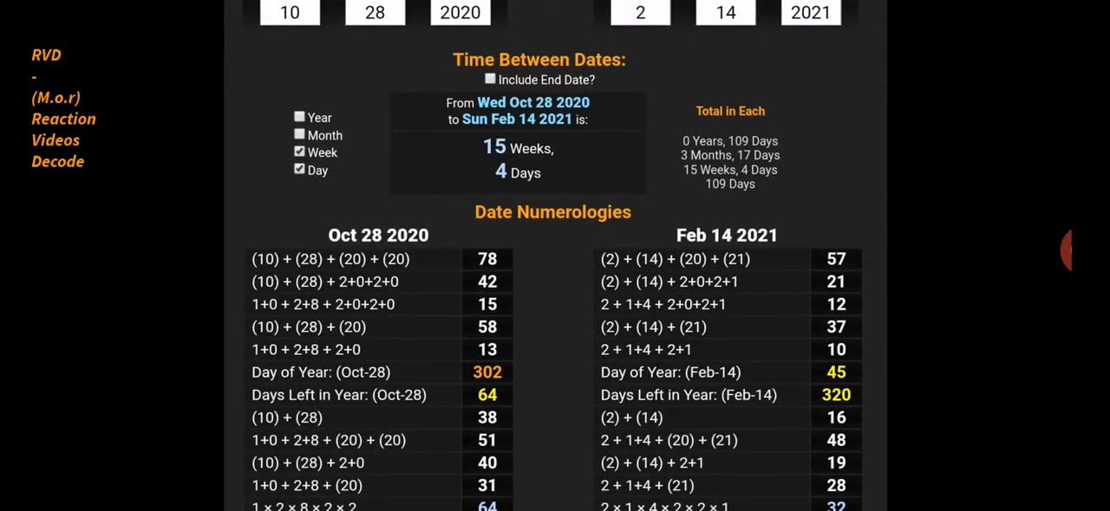
- Total Covid19 (26, 26, 28, 53, 82), then Doom laden (38, 38, 43, 83, 160)
{"action": "scroll", "scroll_direction": "down", "scroll_amount": 3}
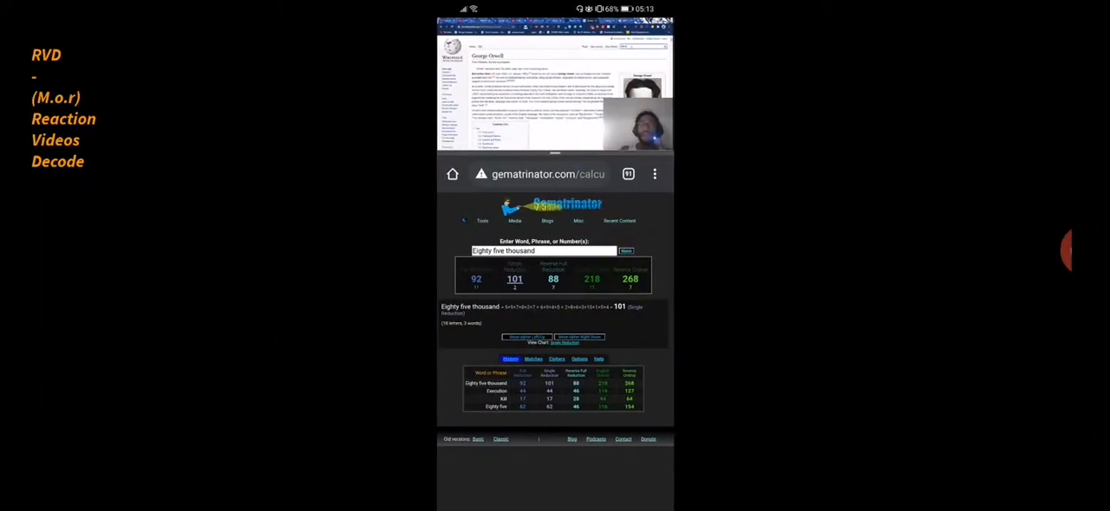
{"action": "type", "text": "Covid19"}
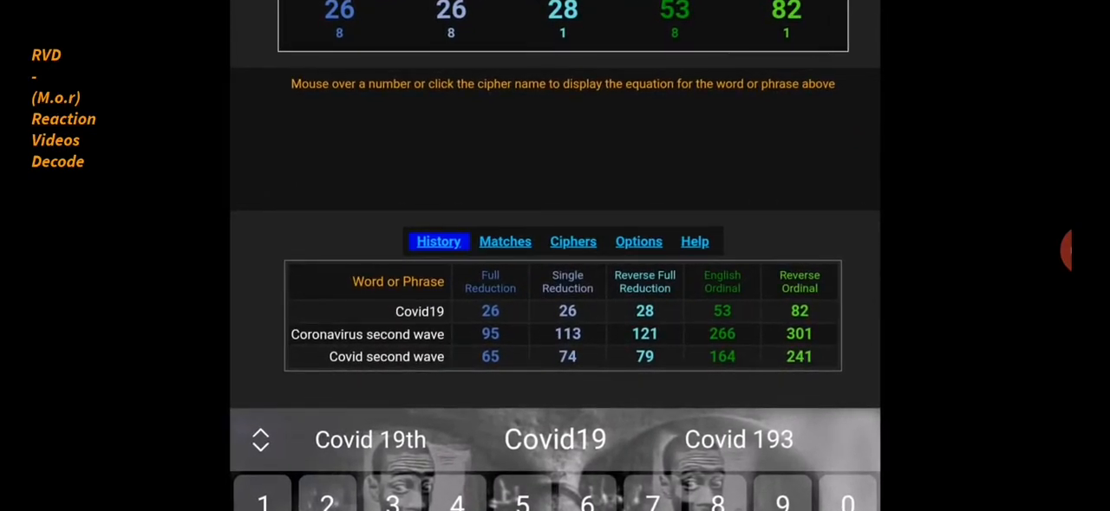
{"action": "scroll", "scroll_direction": "down", "scroll_amount": 3}
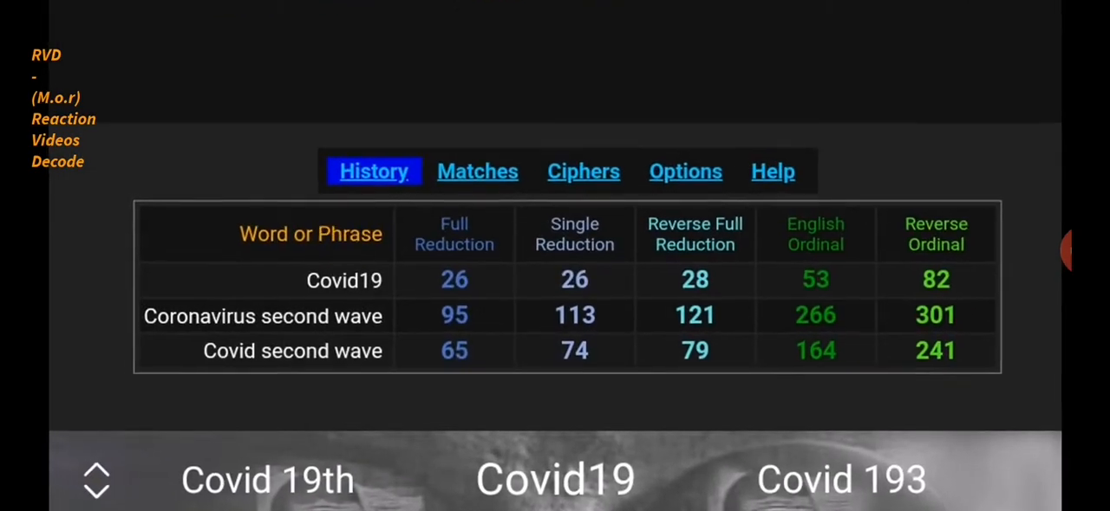
{"action": "scroll", "scroll_direction": "down", "scroll_amount": 3}
{"action": "type", "text": "Doom laden"}
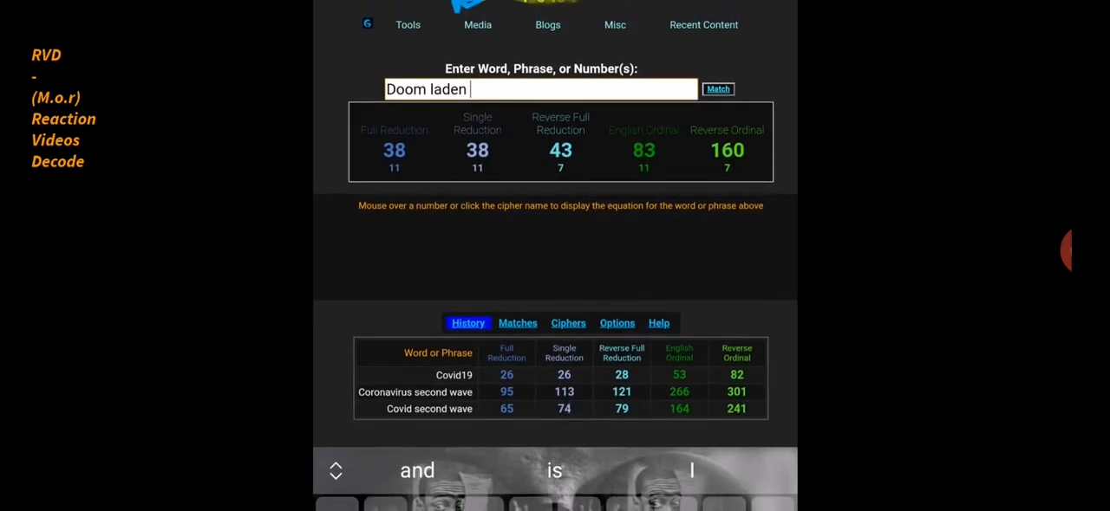
- Scroll The Sun article to the Nightingale Hospital photo captioned 'a doom-laden doc reveals'
{"action": "scroll", "scroll_direction": "down", "scroll_amount": 3}
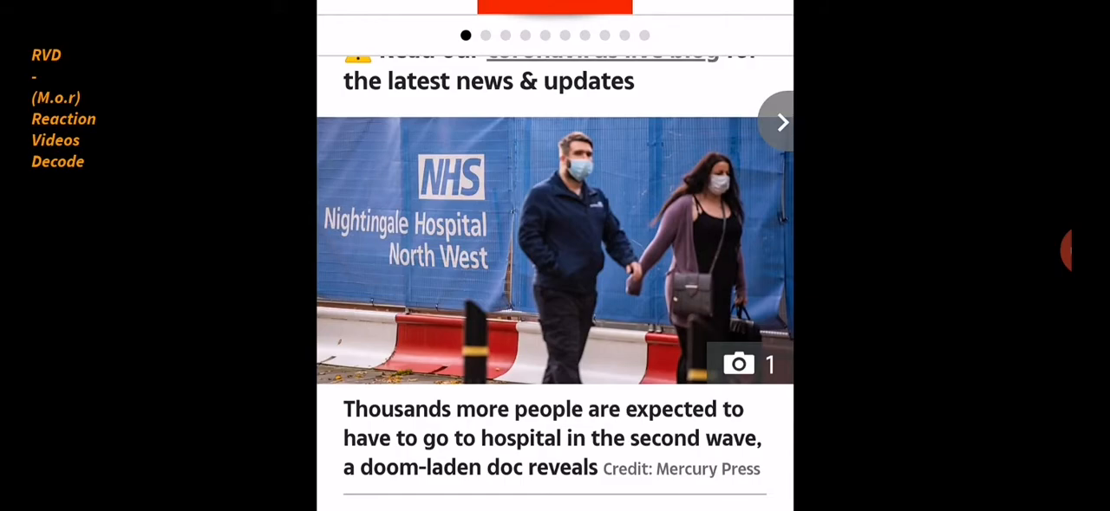
- Total Sage, Sage science, Sage scientist and Sage scientists (52, 88, 92, 169, 209), then clear the entry
{"action": "scroll", "scroll_direction": "down", "scroll_amount": 3}
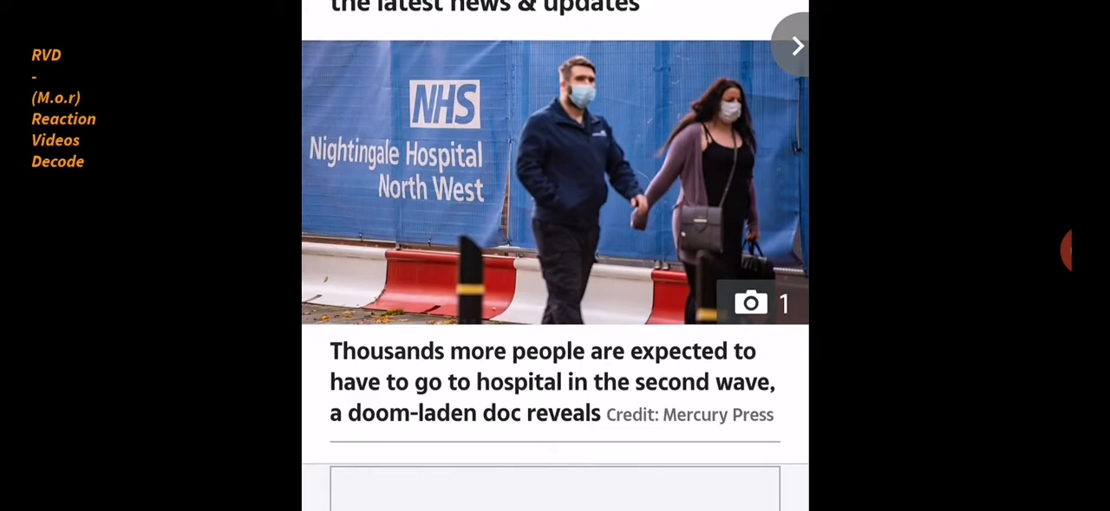
{"action": "scroll", "scroll_direction": "down", "scroll_amount": 3}
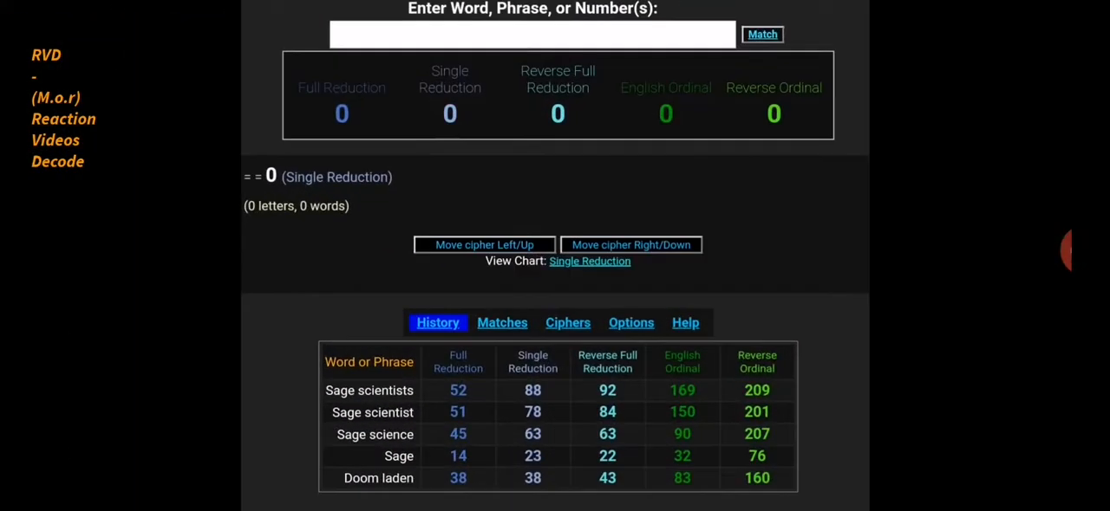
- Set the date calculator to Jul 30 2020 to Oct 28 2020 with Month and Day: 2 months, 28 days
{"action": "scroll", "scroll_direction": "down", "scroll_amount": 3}
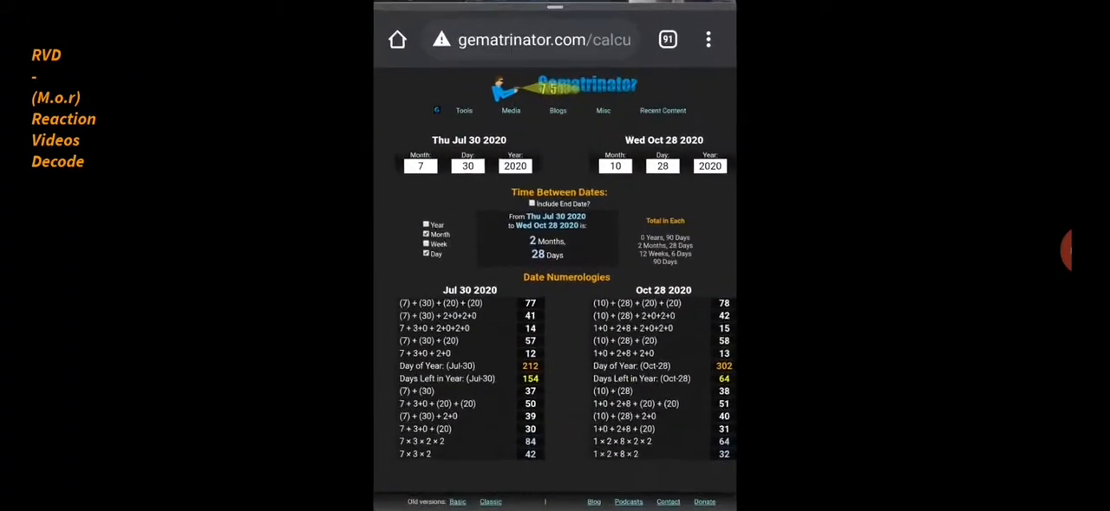
- Change the second date to Feb 14 2021 with only Day ticked, giving a 199-day span
{"action": "scroll", "scroll_direction": "down", "scroll_amount": 3}
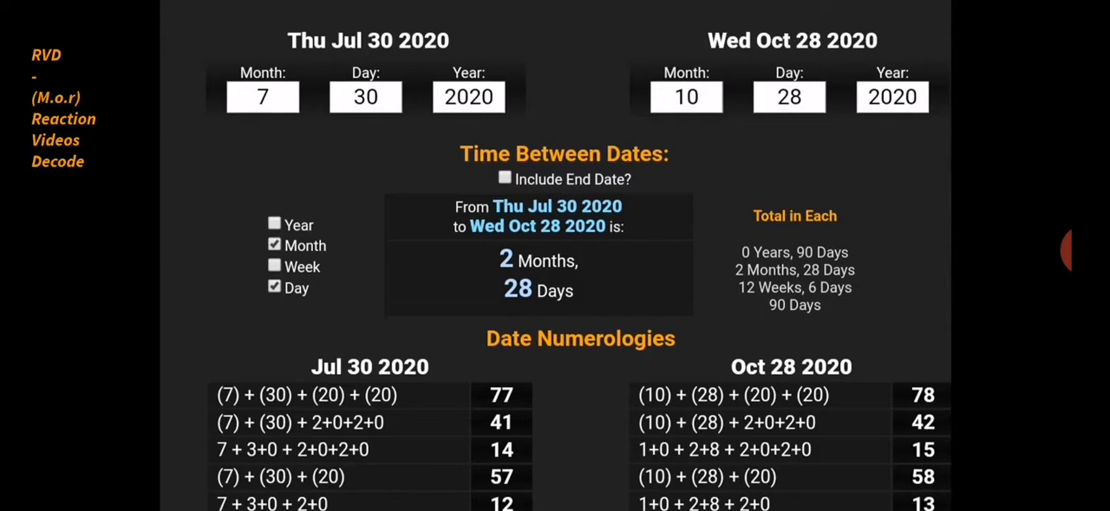
{"action": "scroll", "scroll_direction": "down", "scroll_amount": 3}
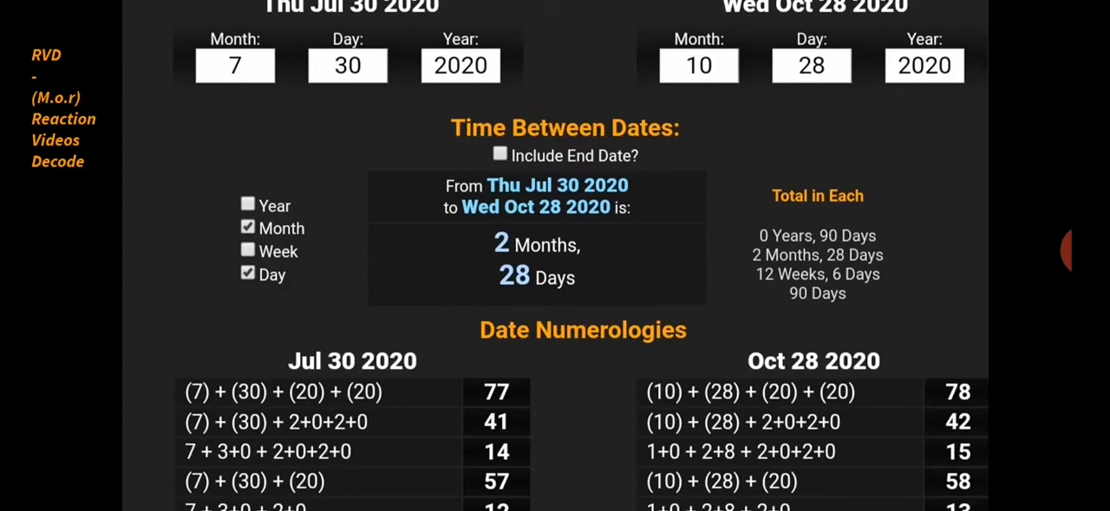
{"action": "scroll", "scroll_direction": "down", "scroll_amount": 3}
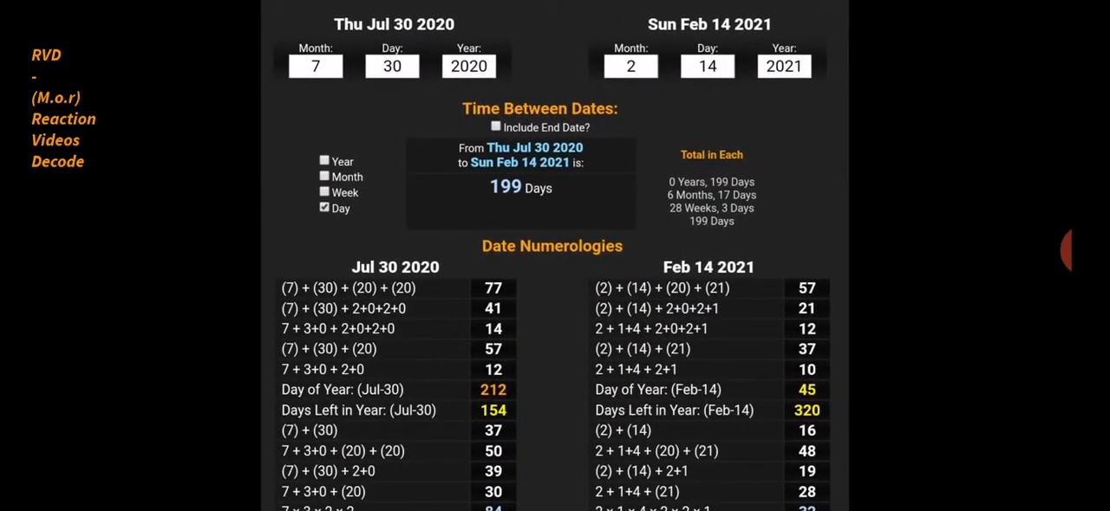
- Scroll the date numerology tables showing 275 days from Oct 28 2020 to Jul 30 2021
{"action": "scroll", "scroll_direction": "down", "scroll_amount": 3}
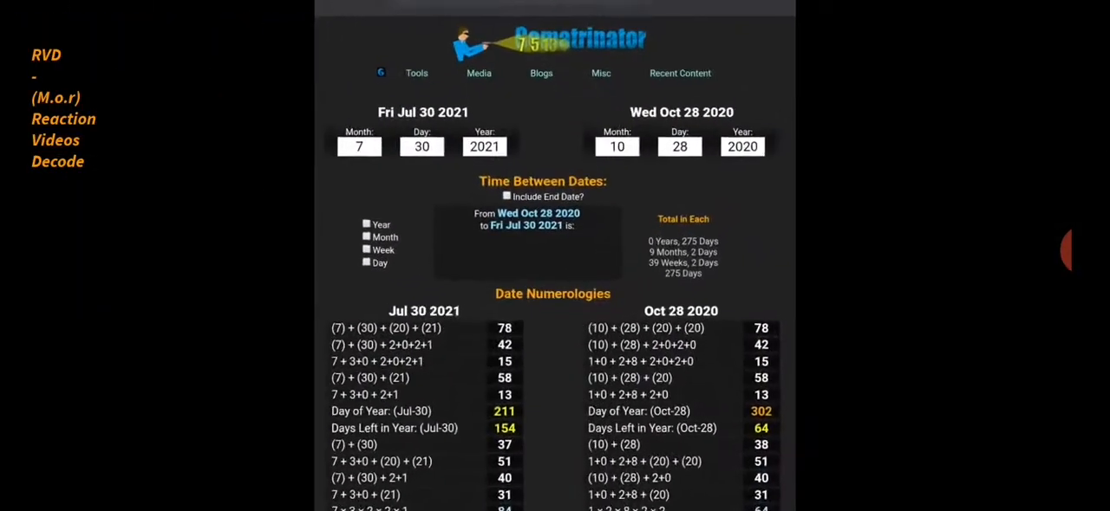
{"action": "scroll", "scroll_direction": "down", "scroll_amount": 3}
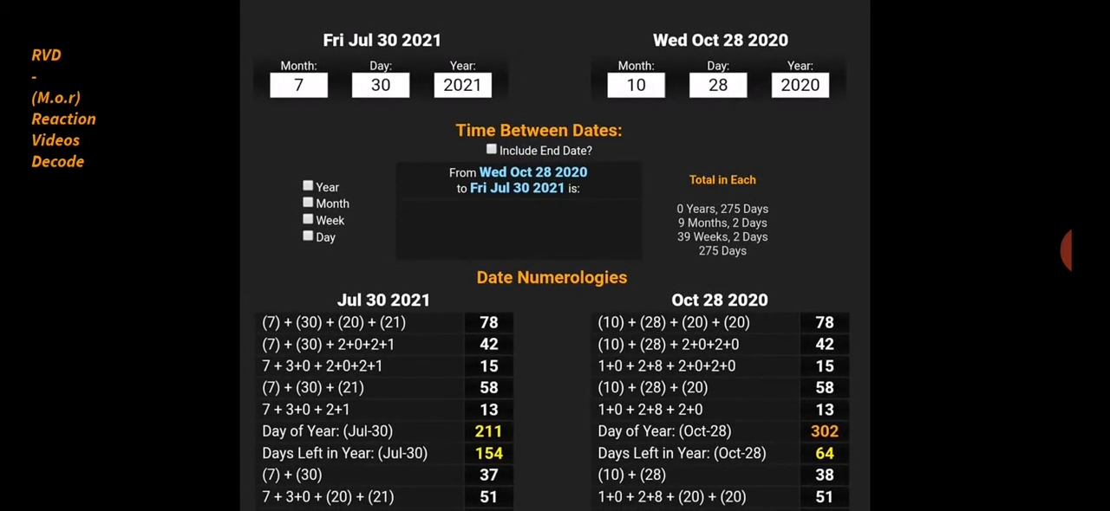
{"action": "scroll", "scroll_direction": "down", "scroll_amount": 3}
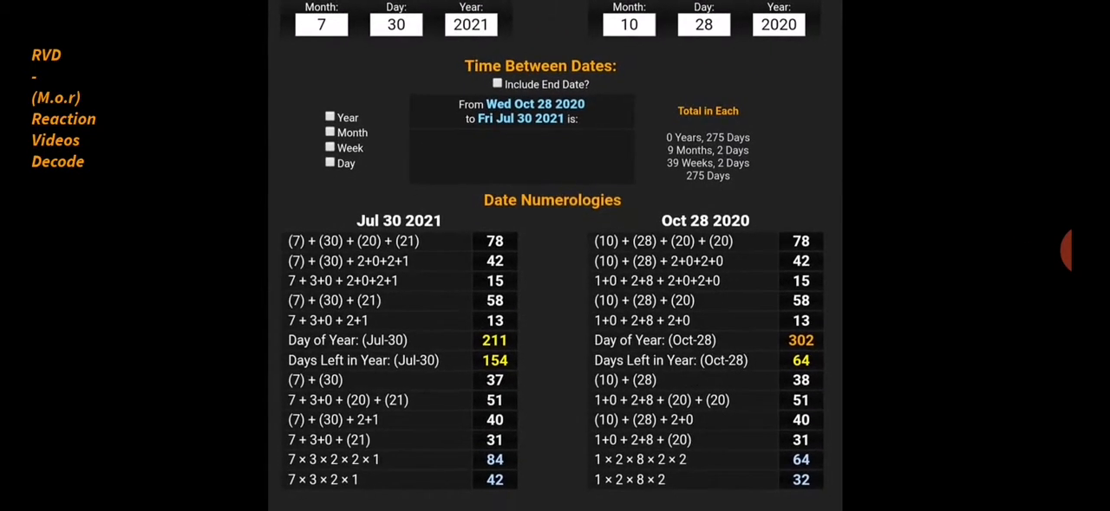
{"action": "scroll", "scroll_direction": "down", "scroll_amount": 3}
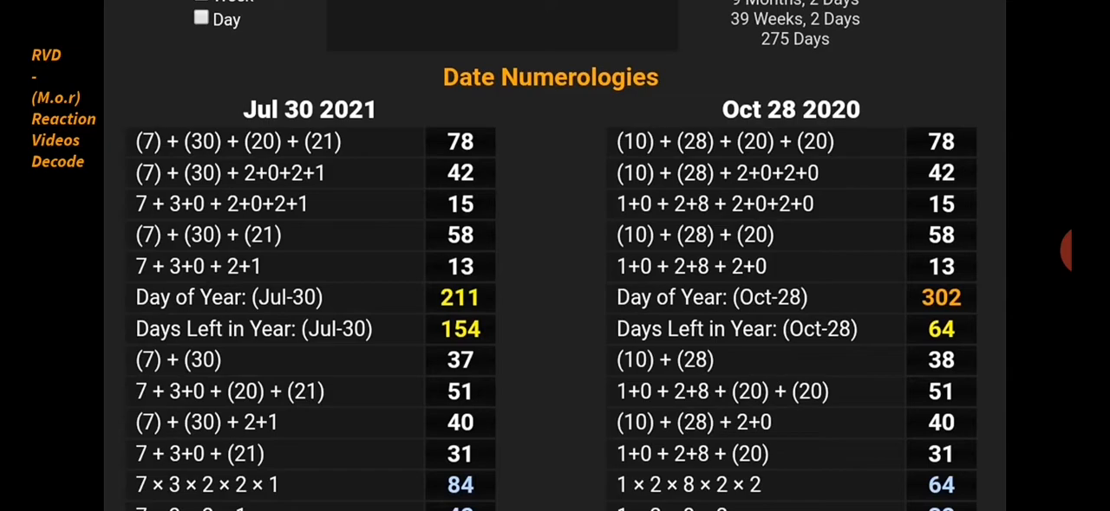
{"action": "scroll", "scroll_direction": "down", "scroll_amount": 3}
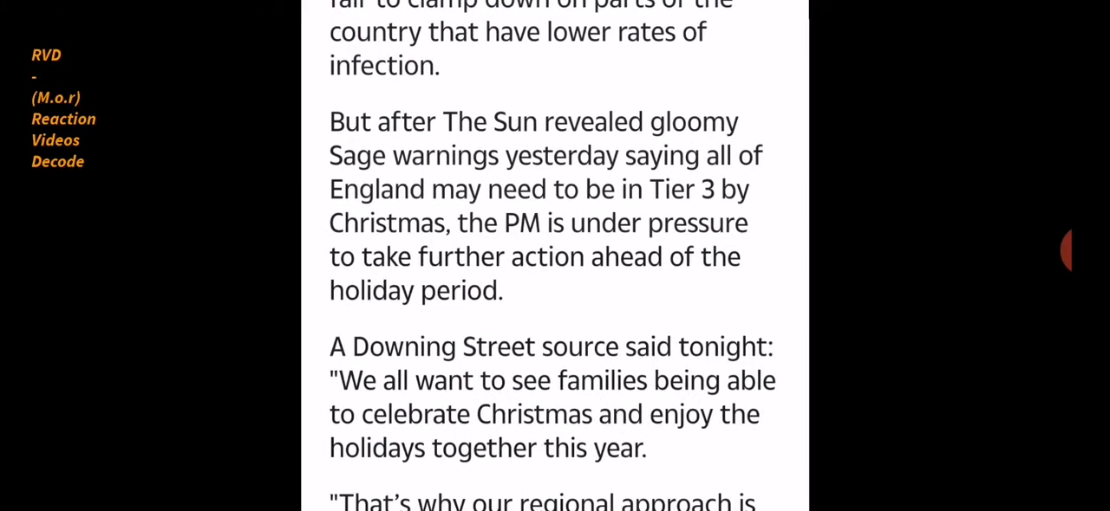
- Move down the Sun article past the Rule of Six video to the Tier 1–3 restrictions chart
{"action": "left_click", "coordinate": [780, 97]}
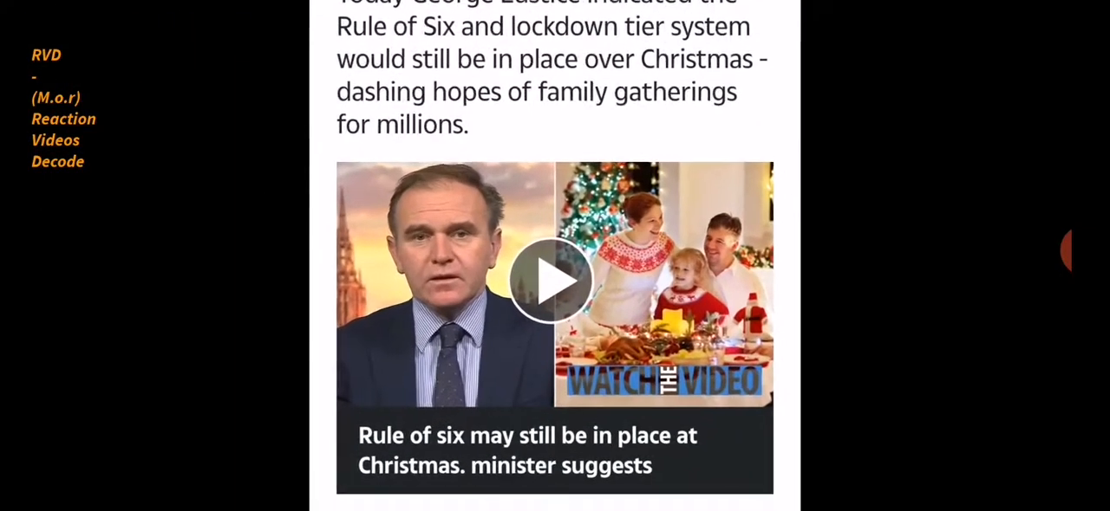
{"action": "left_click", "coordinate": [553, 281]}
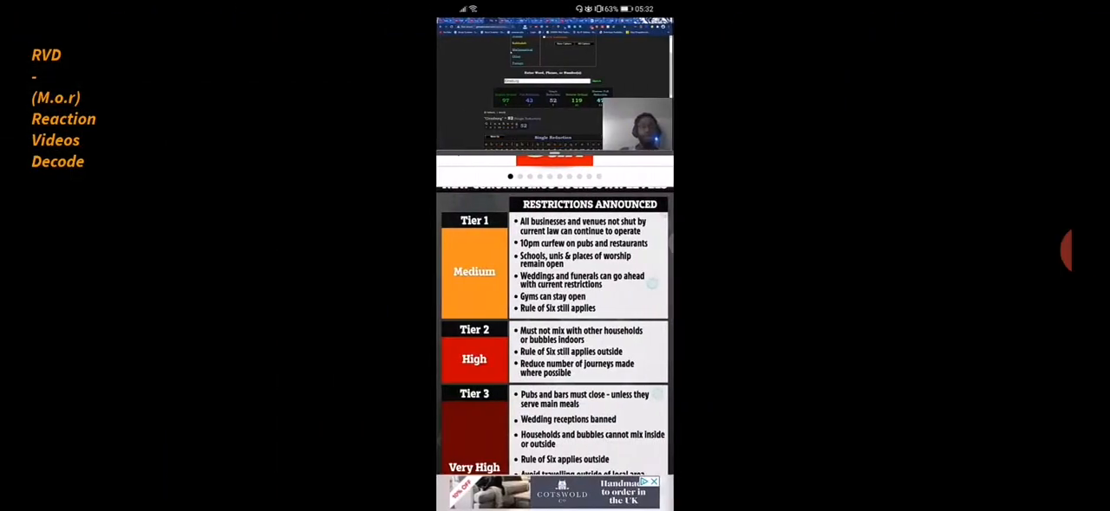
- Follow the link to the Sun's 1,200ft 'God of Chaos' asteroid article
{"action": "scroll", "scroll_direction": "down", "scroll_amount": 3}
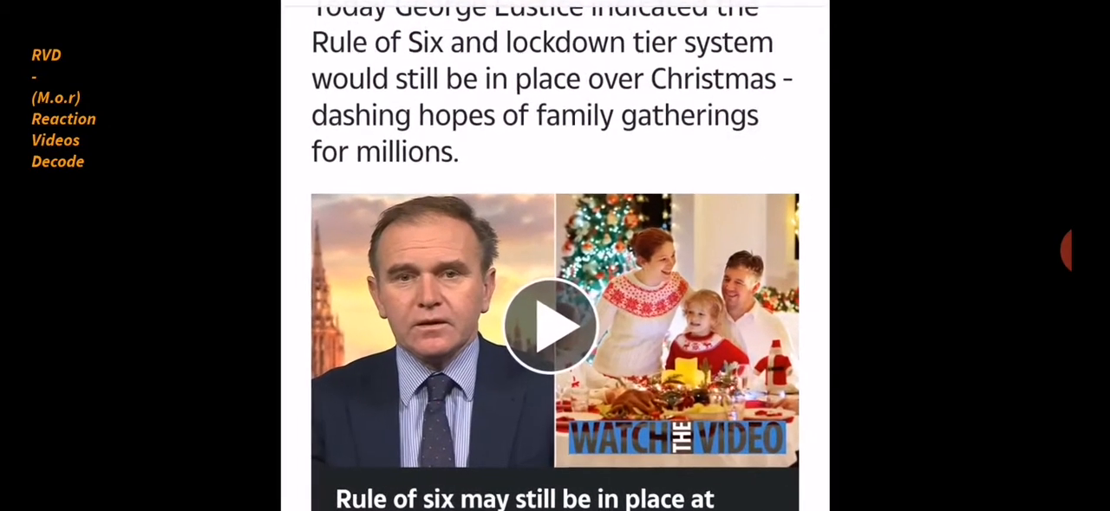
{"action": "left_click", "coordinate": [551, 328]}
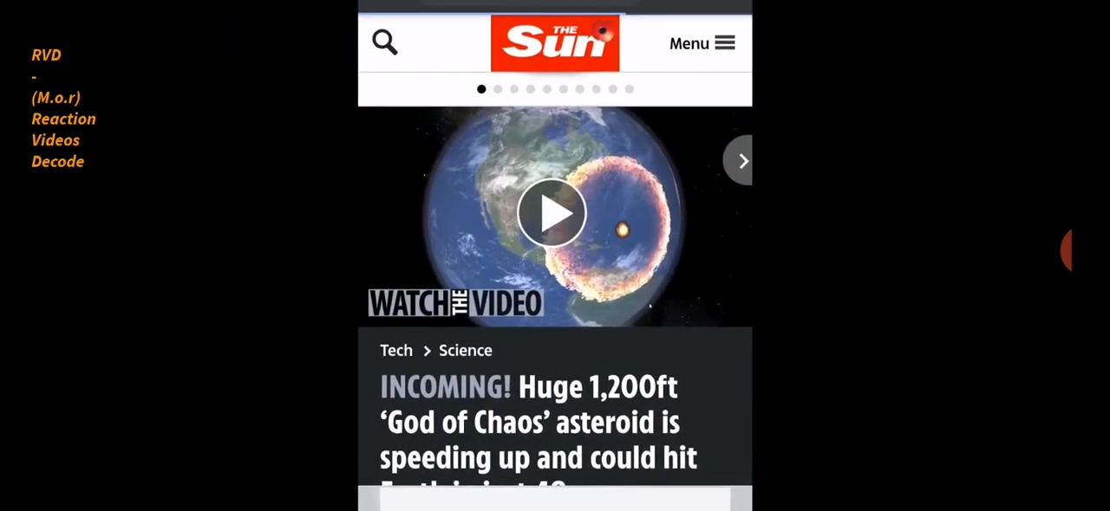
- Scroll the asteroid article down to its headline and 28 Oct 2020 byline date
{"action": "scroll", "scroll_direction": "down", "scroll_amount": 3}
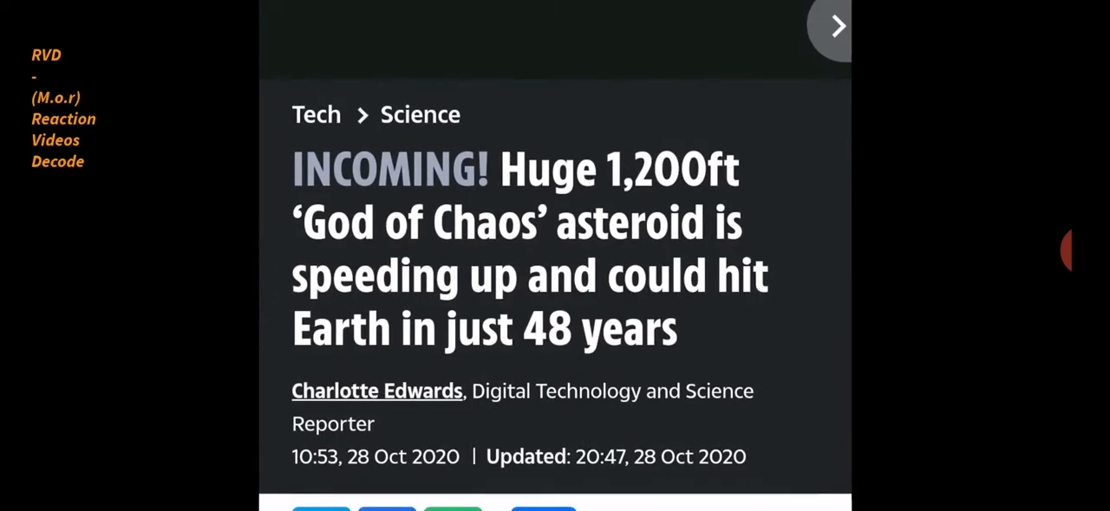
{"action": "scroll", "scroll_direction": "down", "scroll_amount": 3}
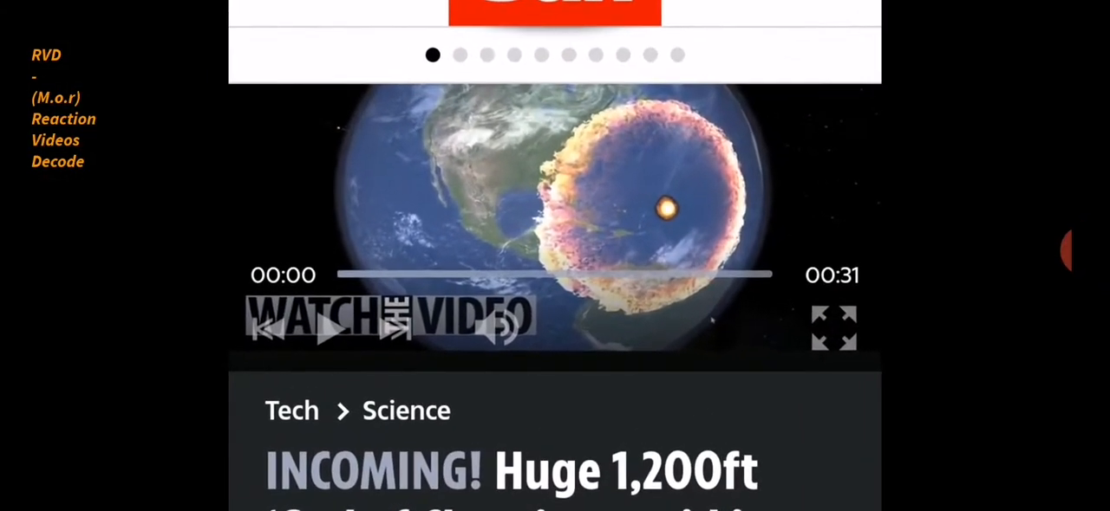
{"action": "scroll", "scroll_direction": "down", "scroll_amount": 3}
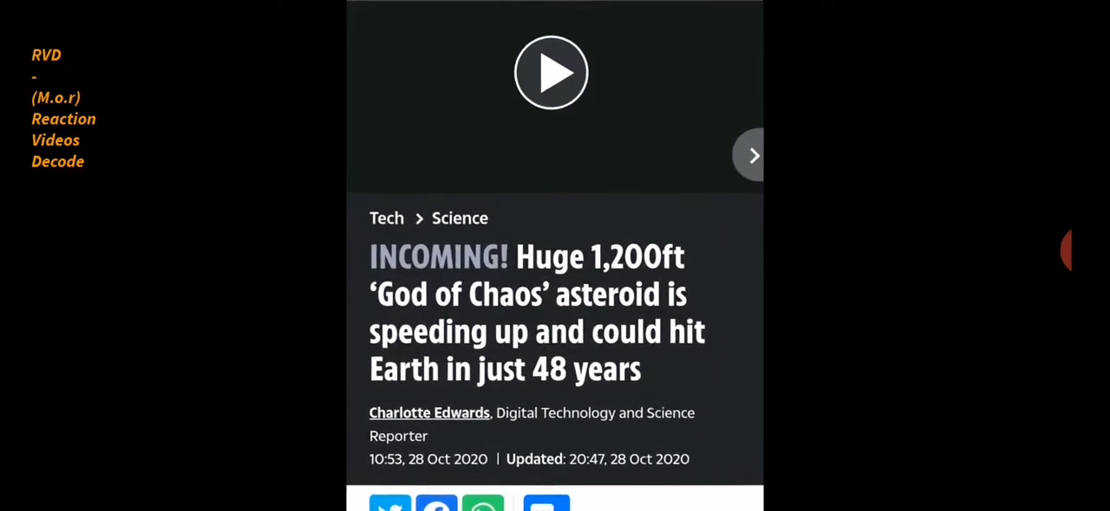
{"action": "scroll", "scroll_direction": "down", "scroll_amount": 3}
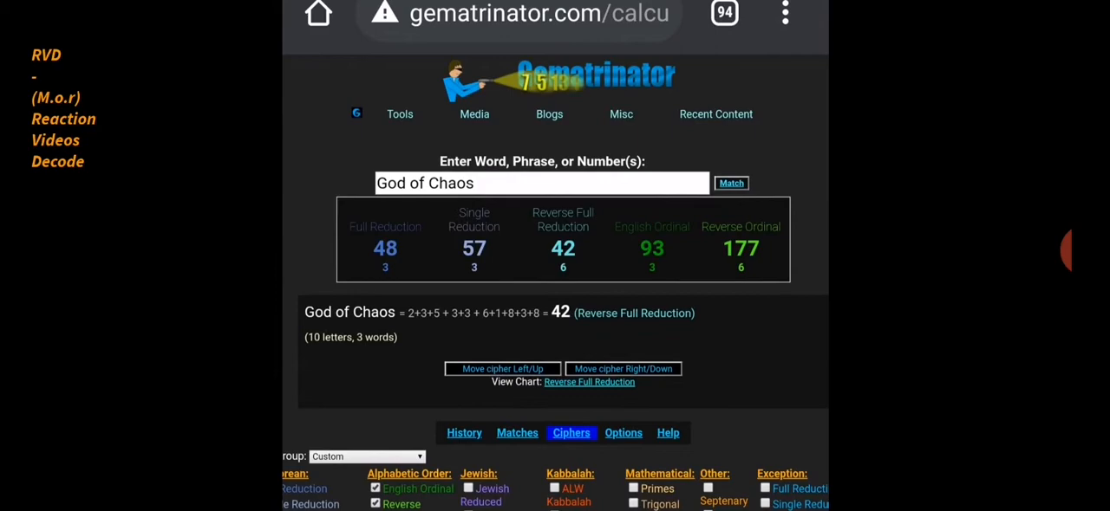
- Clear the phrase box and show the history listing Asteroid and Incoming God of Chaos (96, 105, 84, 177, 309)
{"action": "scroll", "scroll_direction": "down", "scroll_amount": 3}
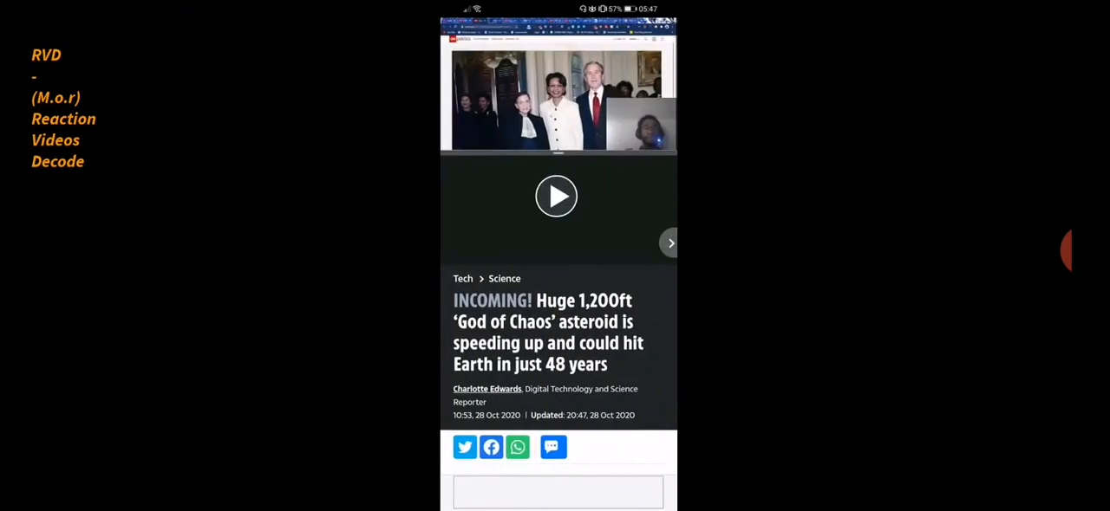
{"action": "left_click", "coordinate": [555, 195]}
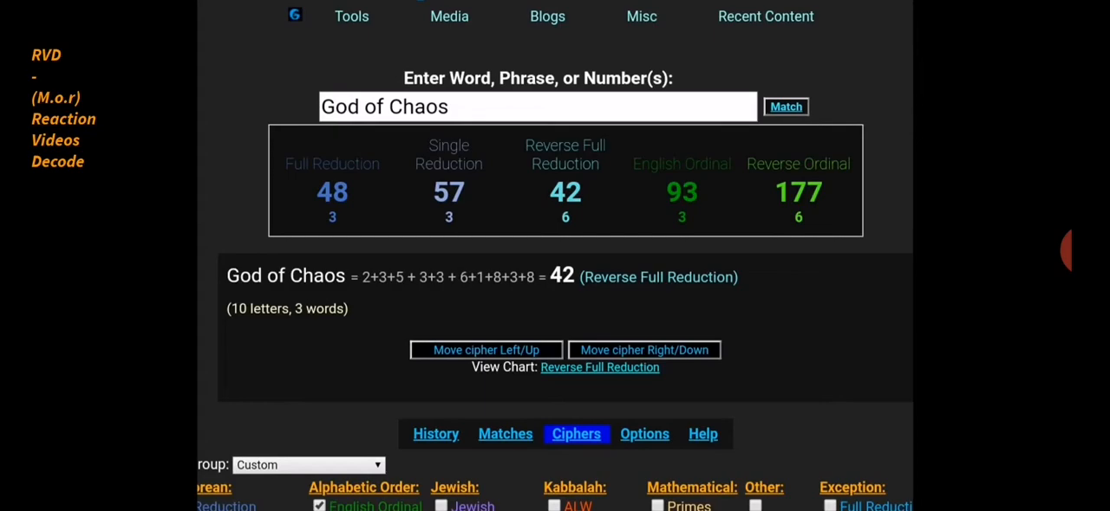
{"action": "left_click", "coordinate": [437, 433]}
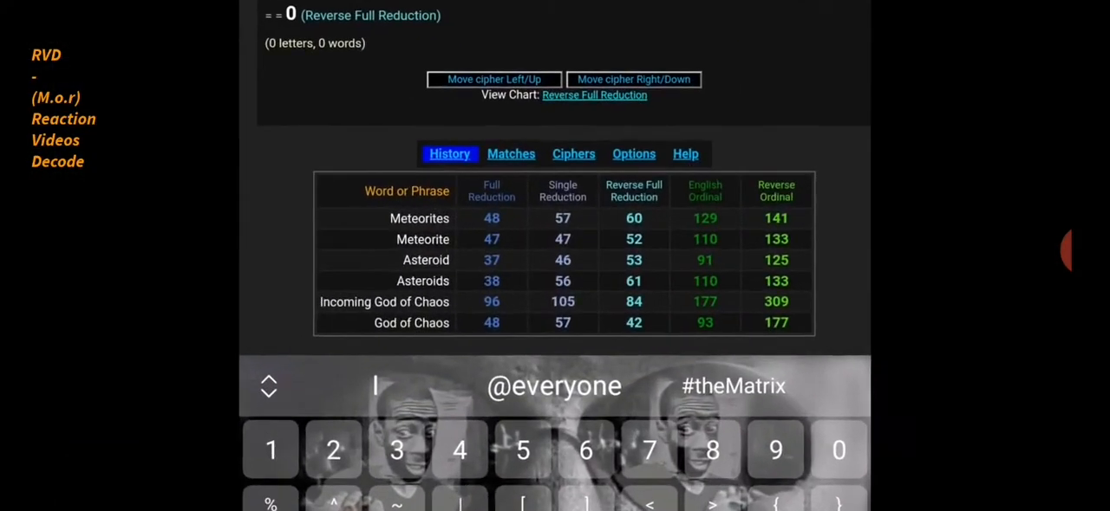